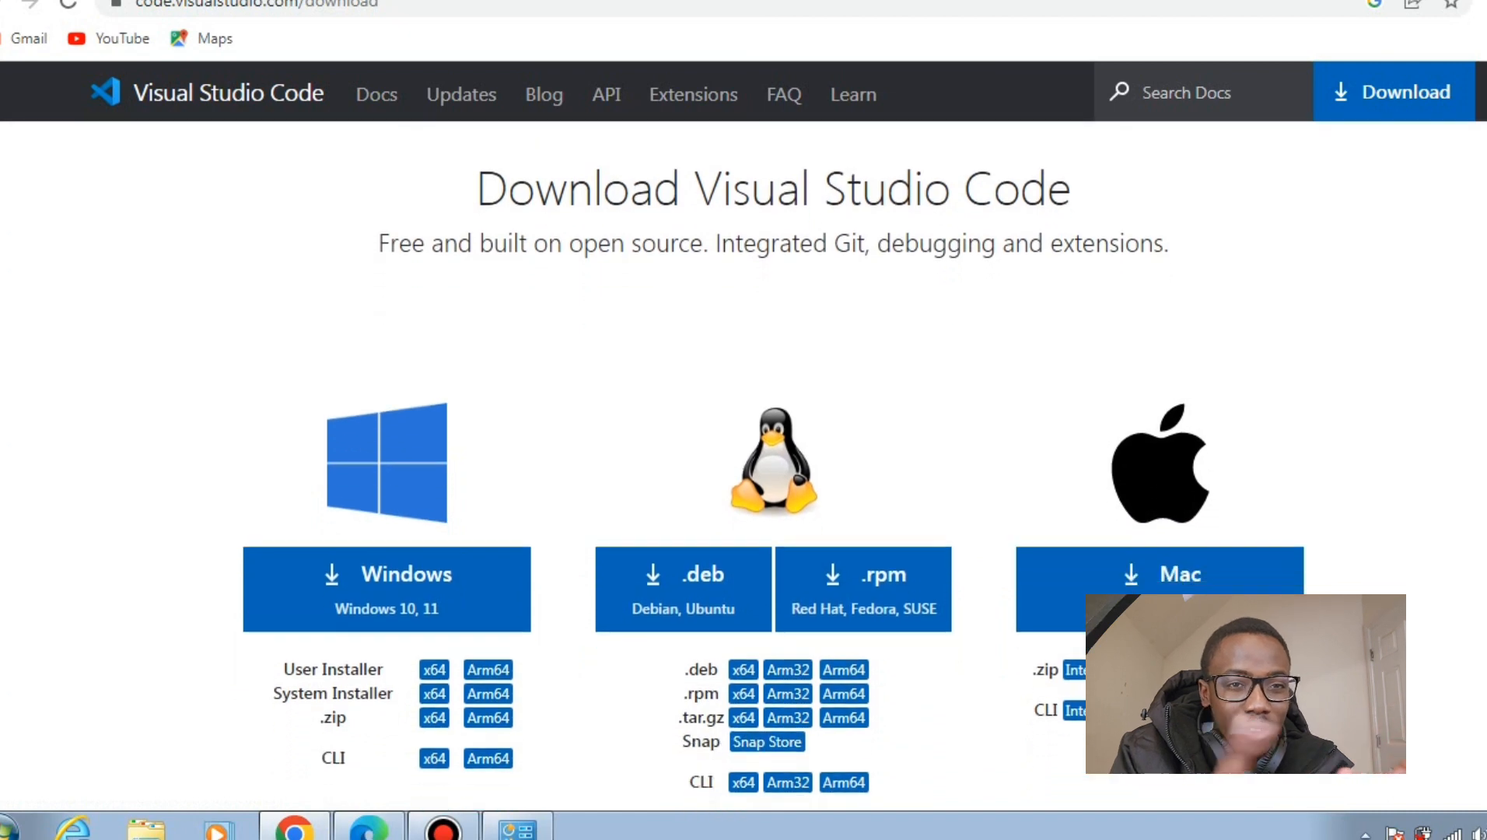
# Scroll the download page down to the 'Get previous versions' link
pyautogui.scroll(-3)
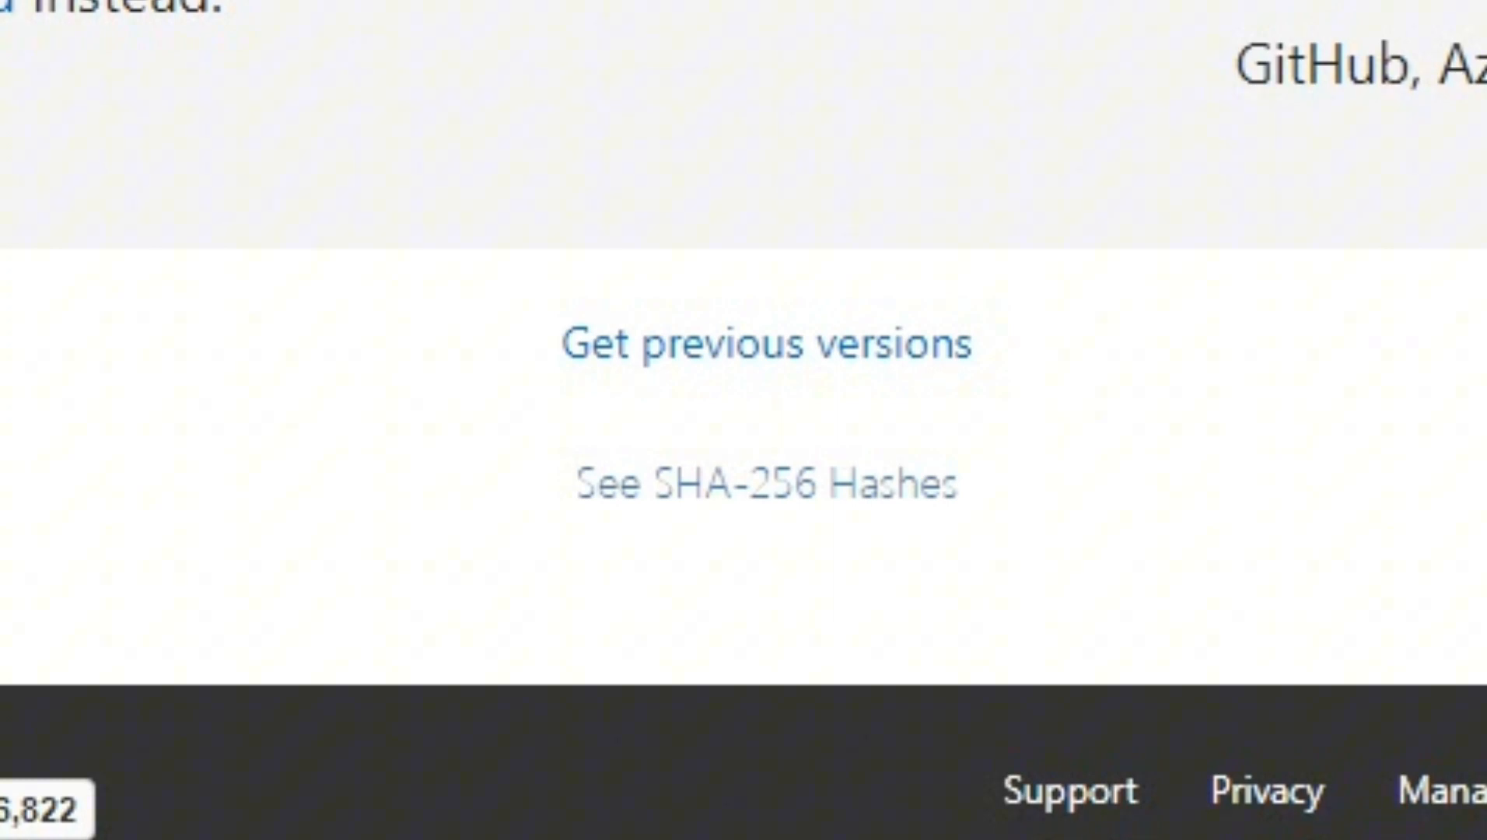
pyautogui.moveTo(764, 343)
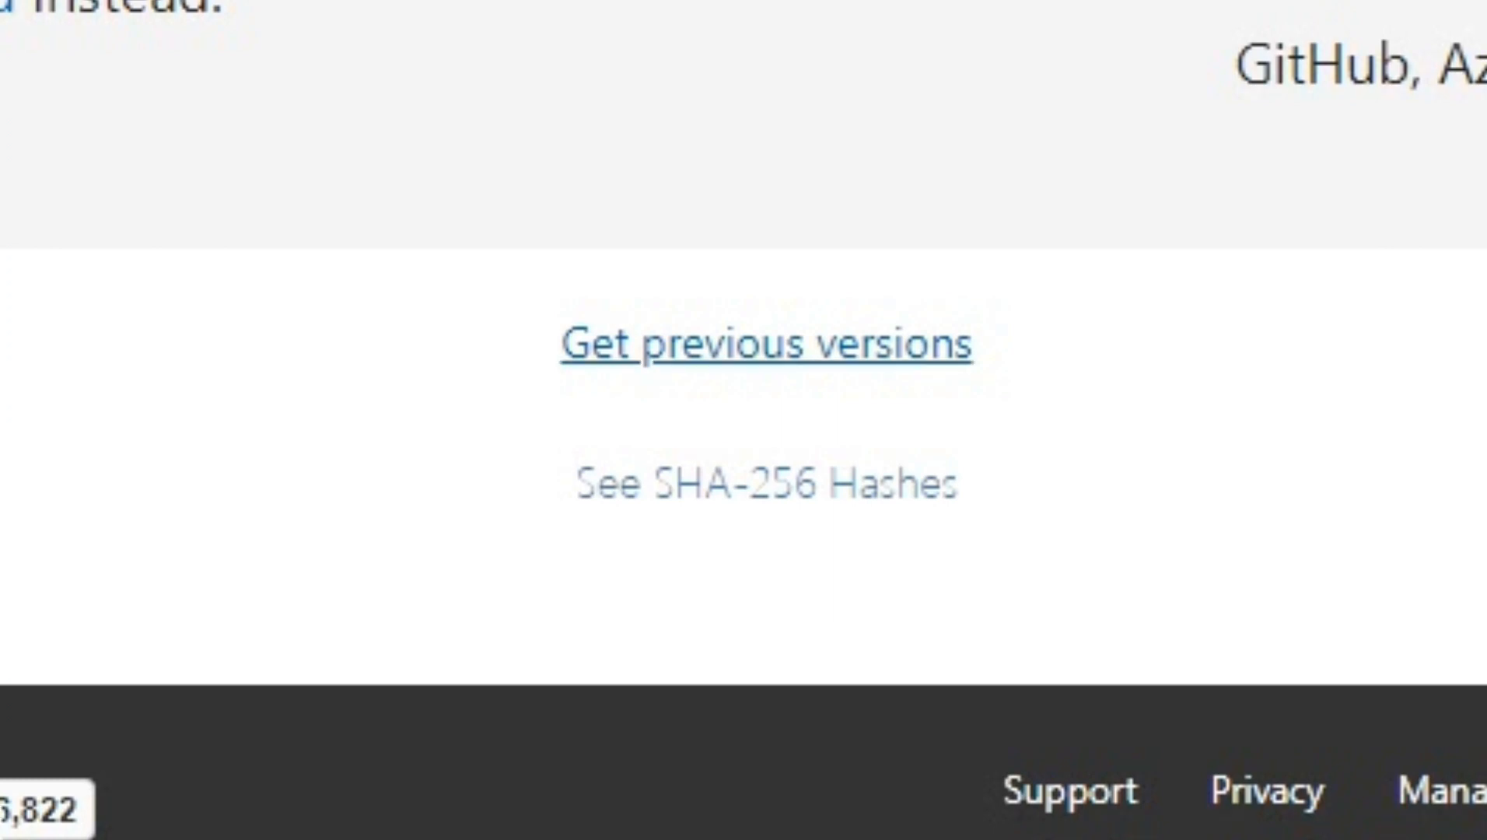
# Follow 'Get previous versions' and scroll the FAQ to the version 1.70.3 Windows support note
pyautogui.click(764, 343)
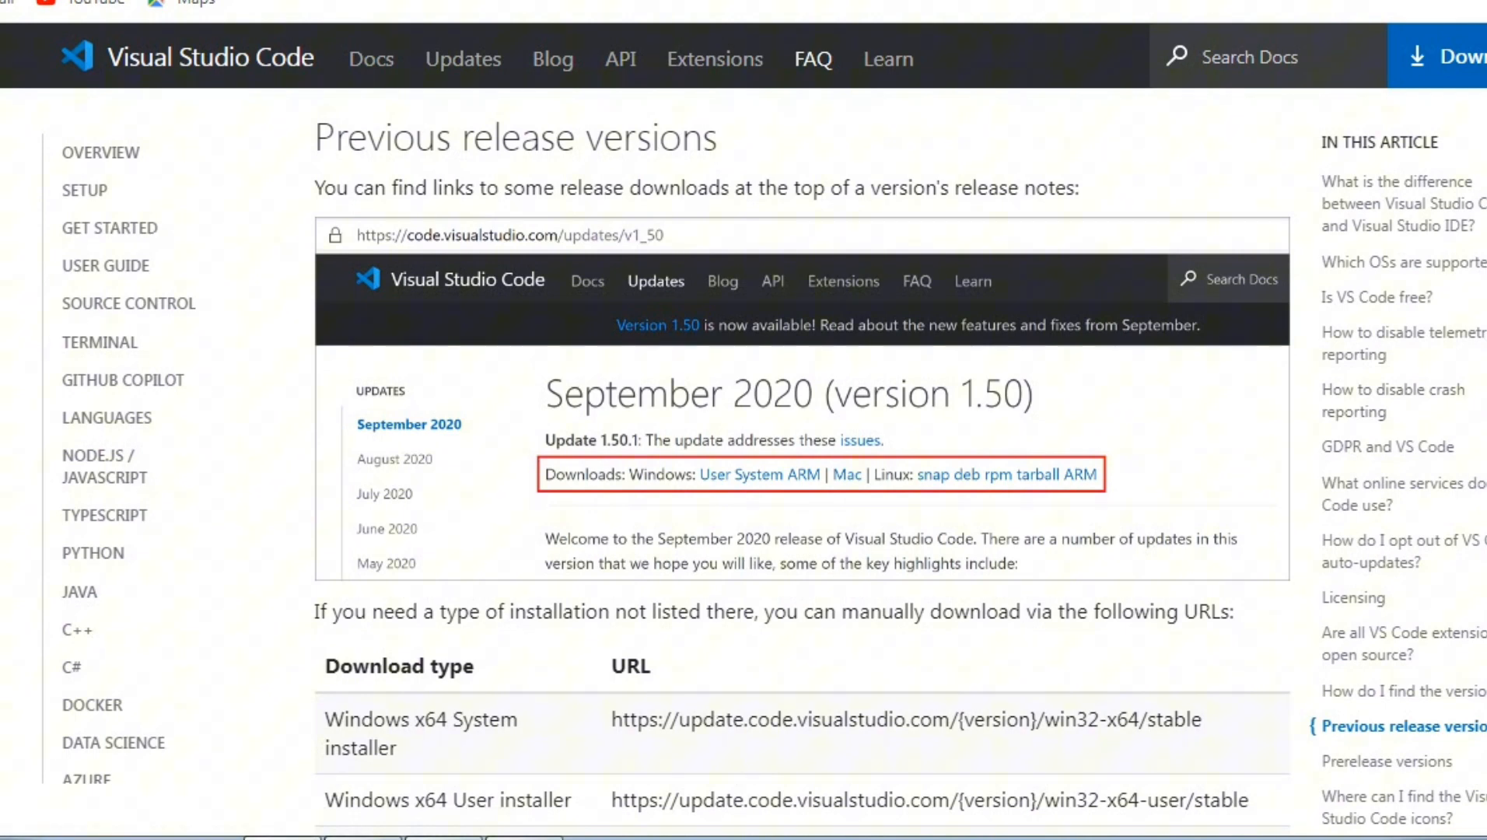
pyautogui.moveTo(1392, 389)
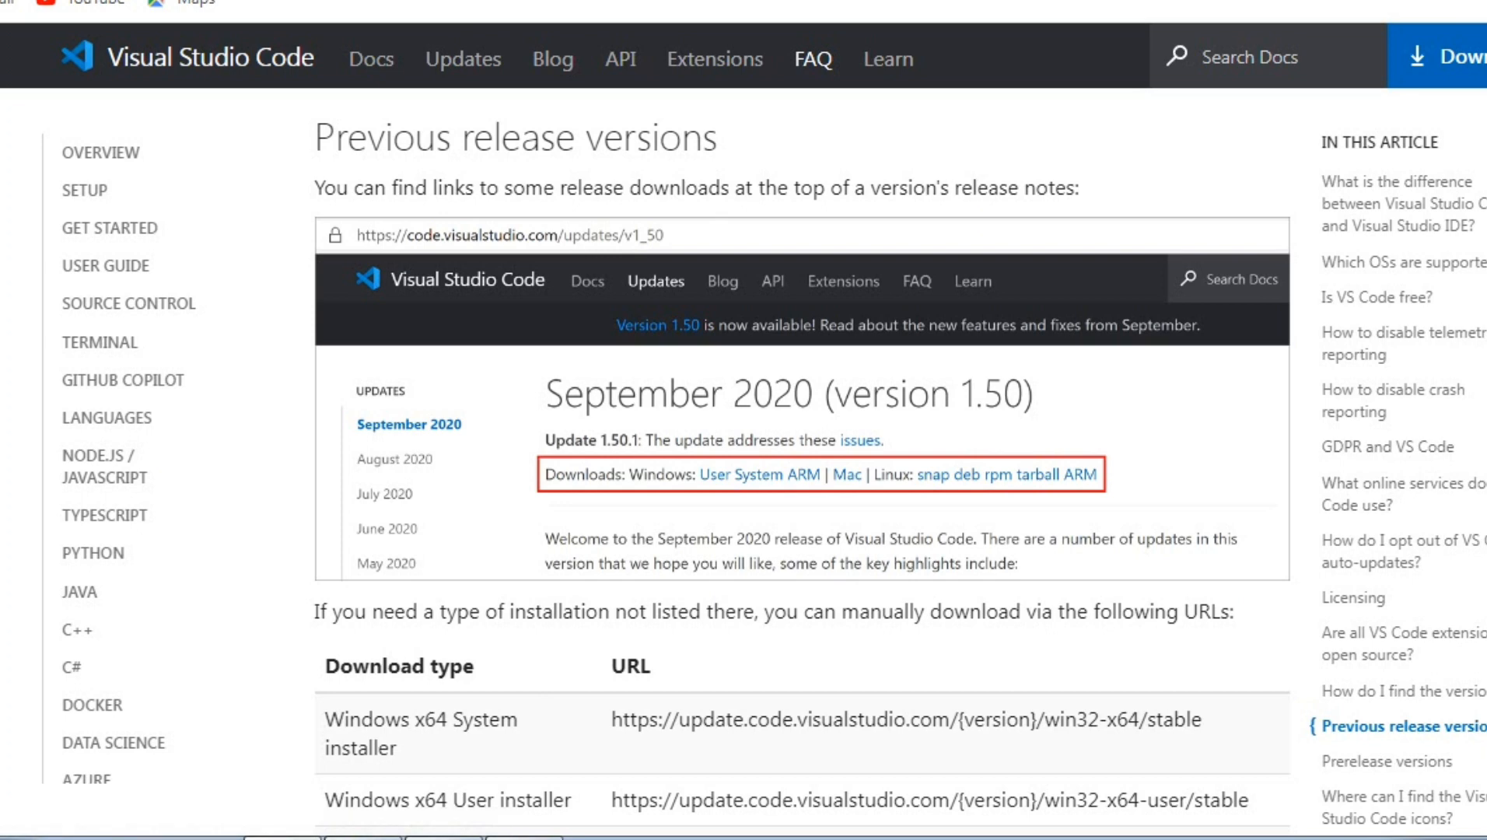
pyautogui.scroll(-3)
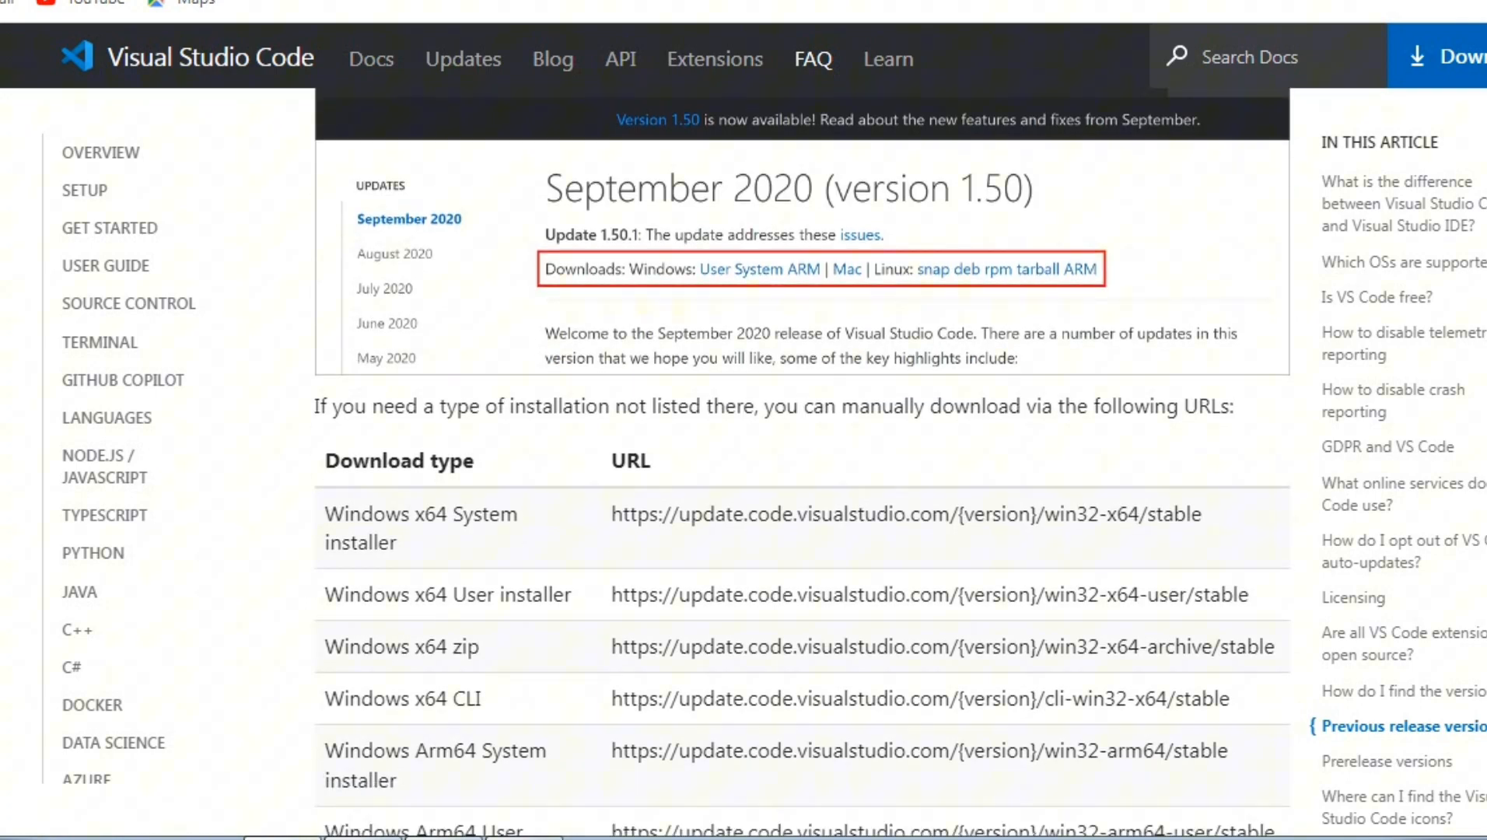
pyautogui.scroll(-3)
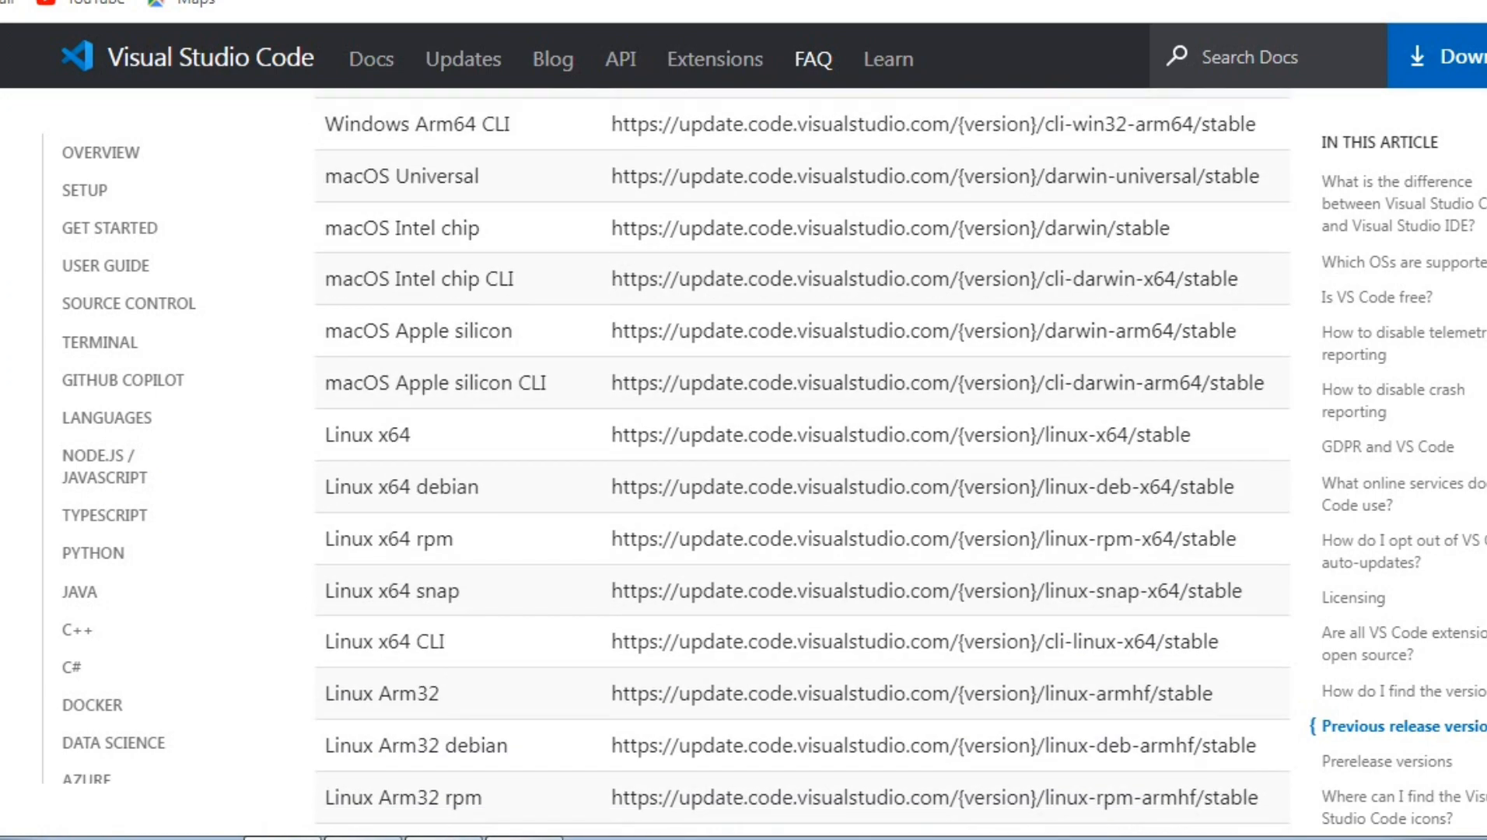
pyautogui.scroll(-3)
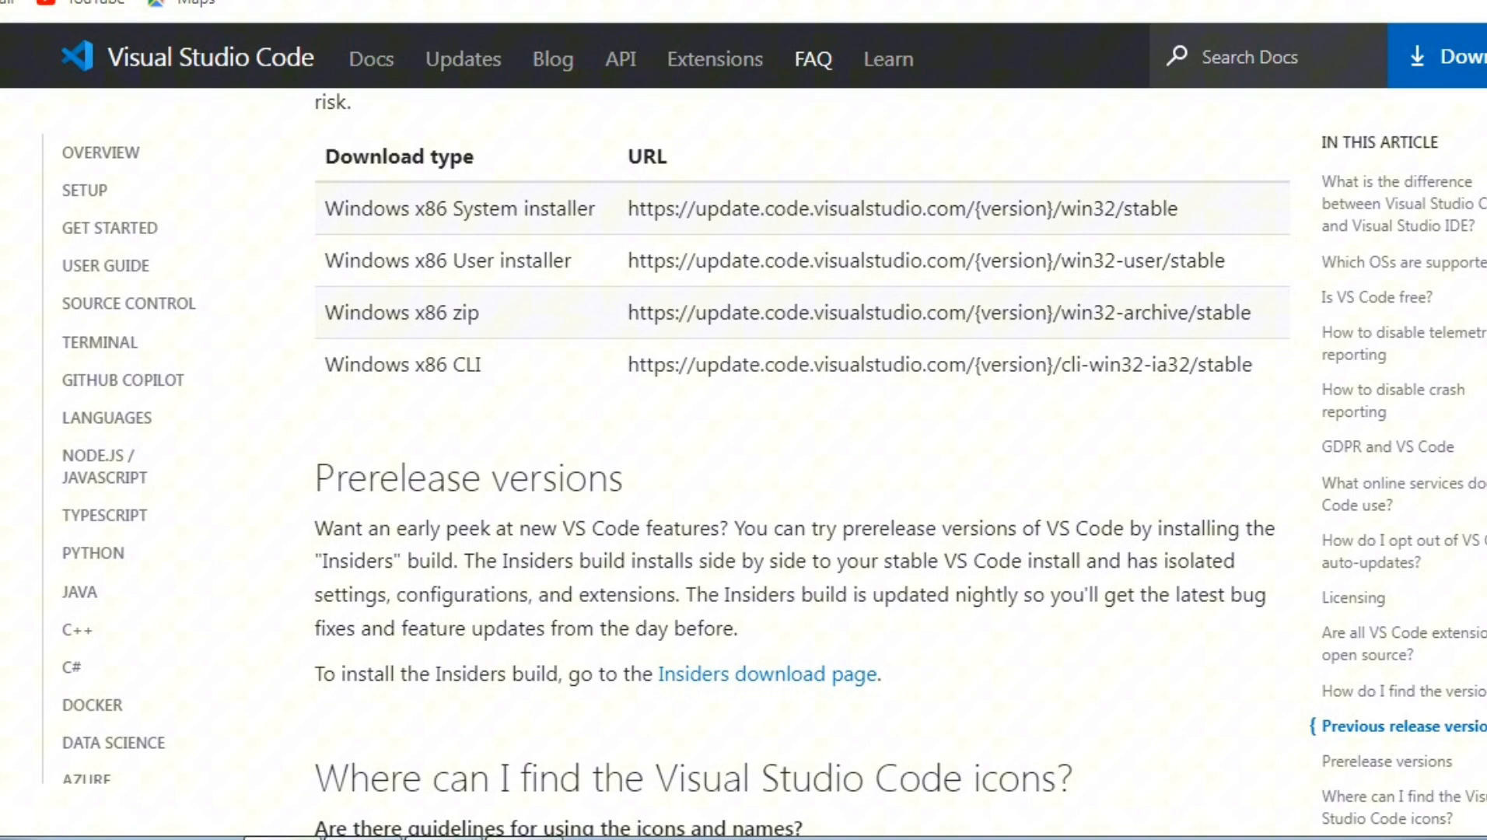
pyautogui.scroll(-3)
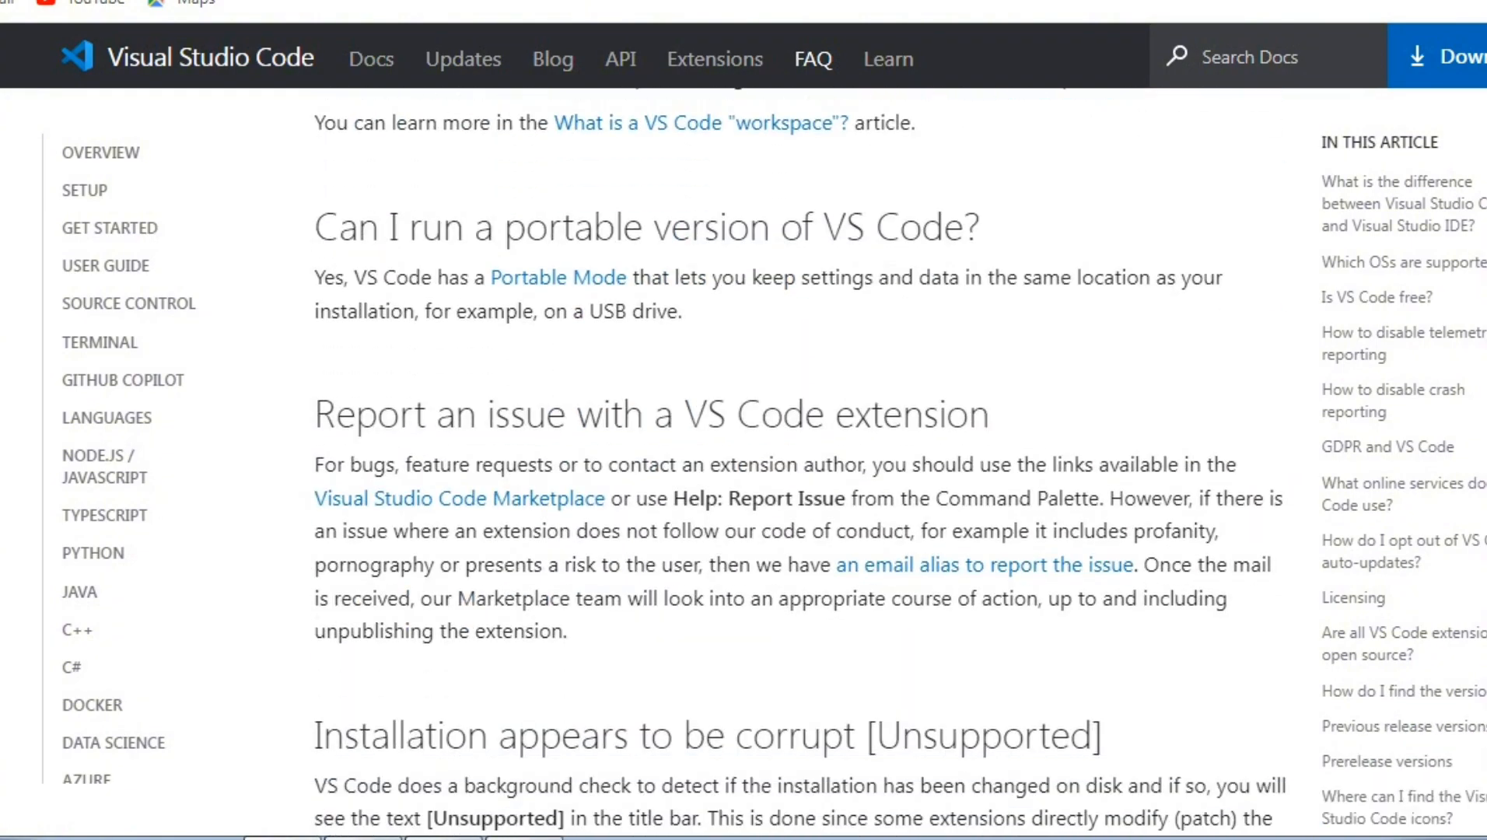
pyautogui.scroll(-3)
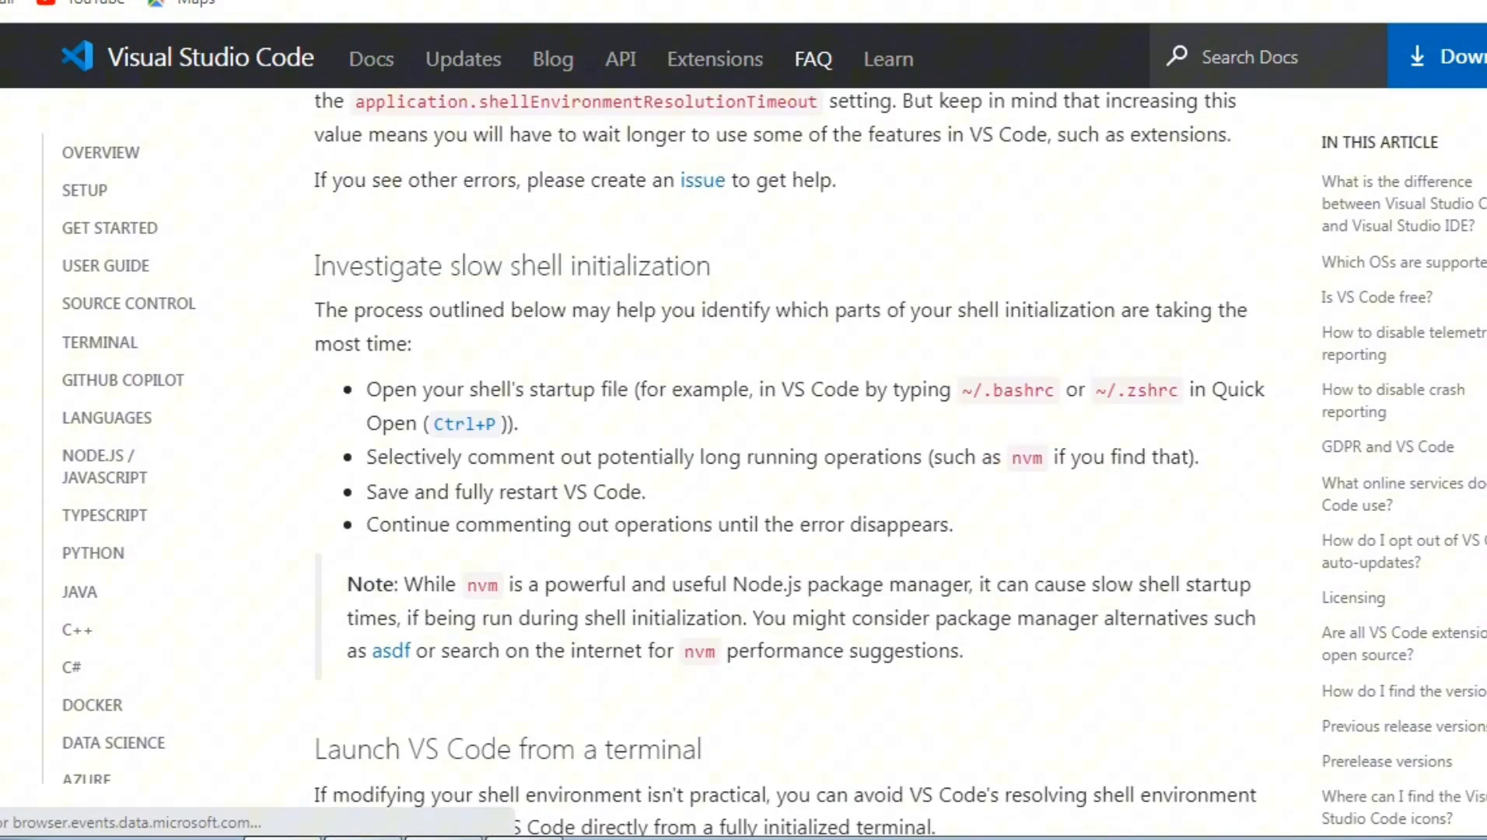
pyautogui.scroll(-3)
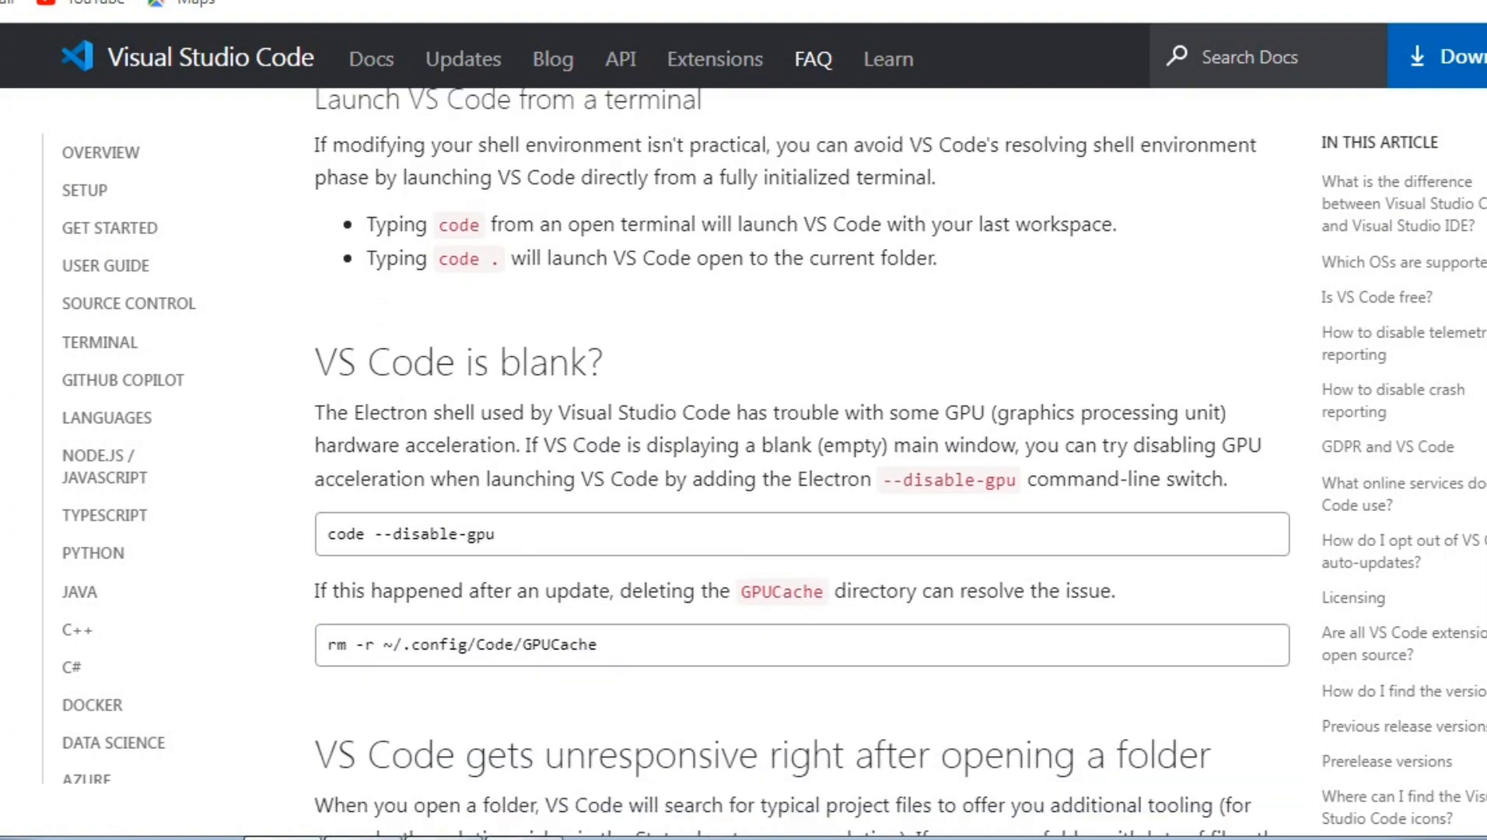
pyautogui.scroll(-3)
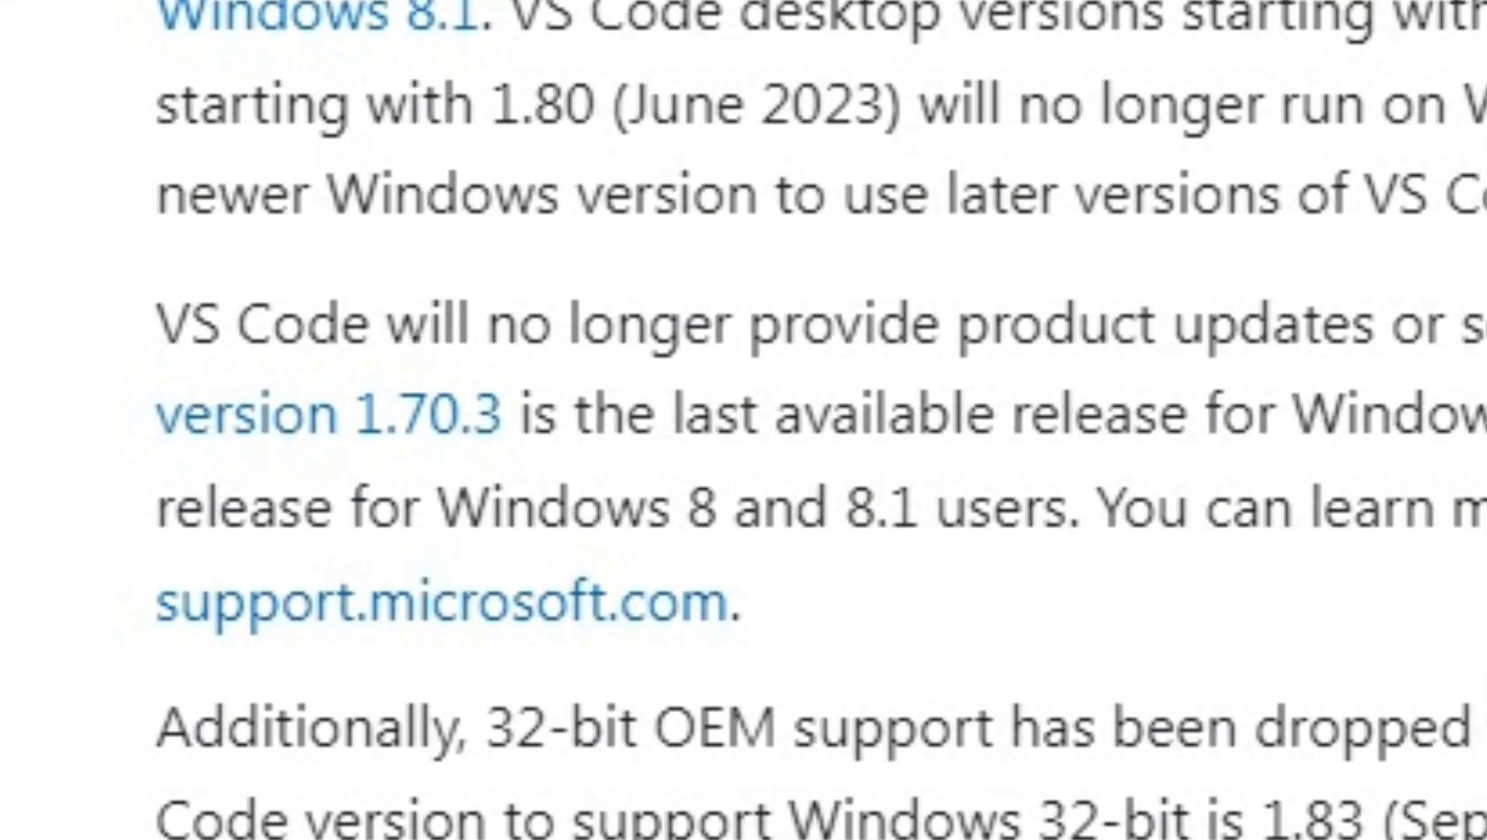
# Open the version 1.70.3 release notes link
pyautogui.rightClick(423, 475)
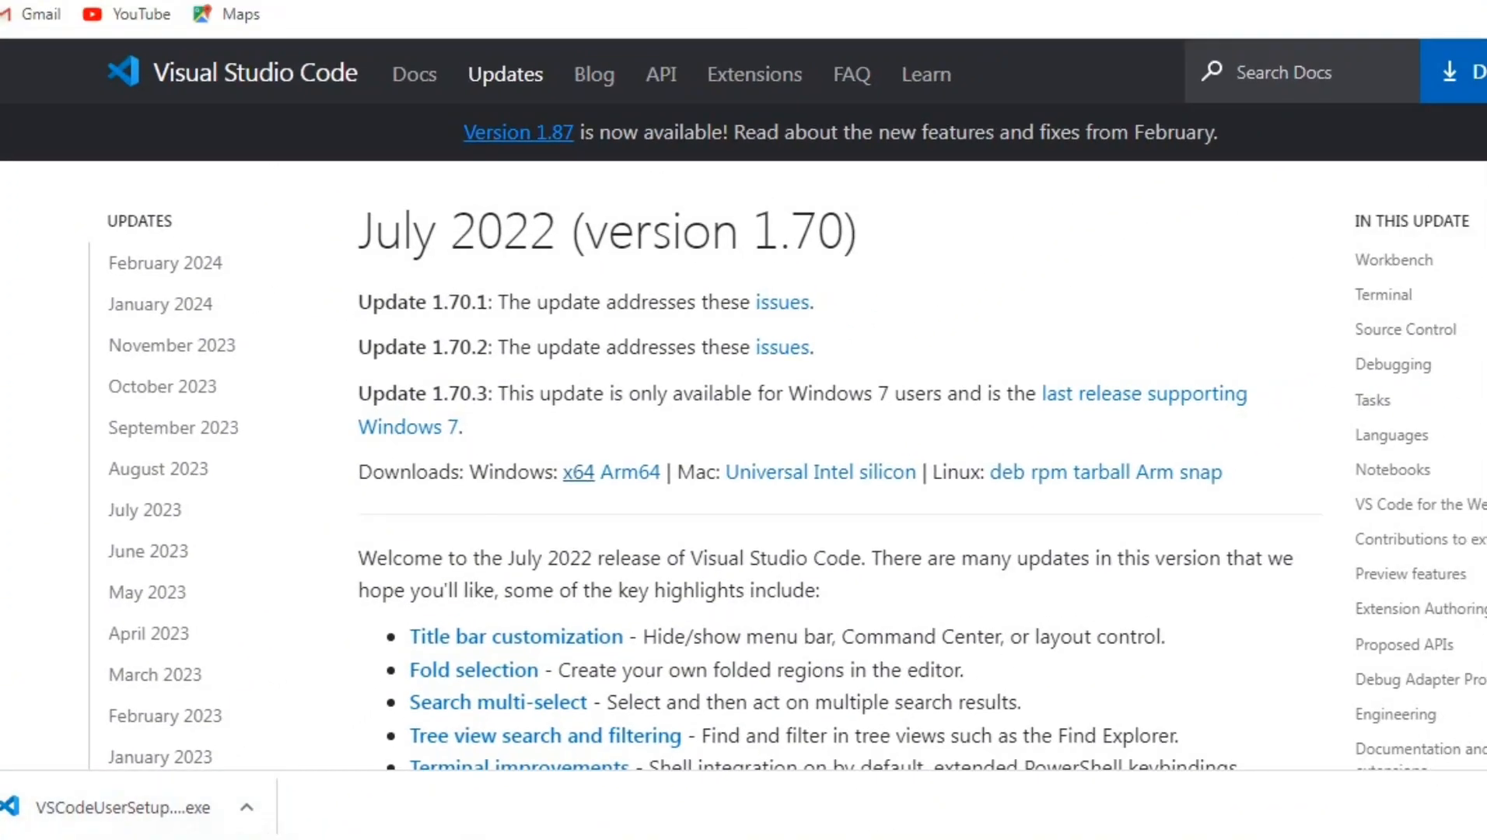
# Show the options for the downloaded VSCodeUserSetup installer
pyautogui.click(246, 807)
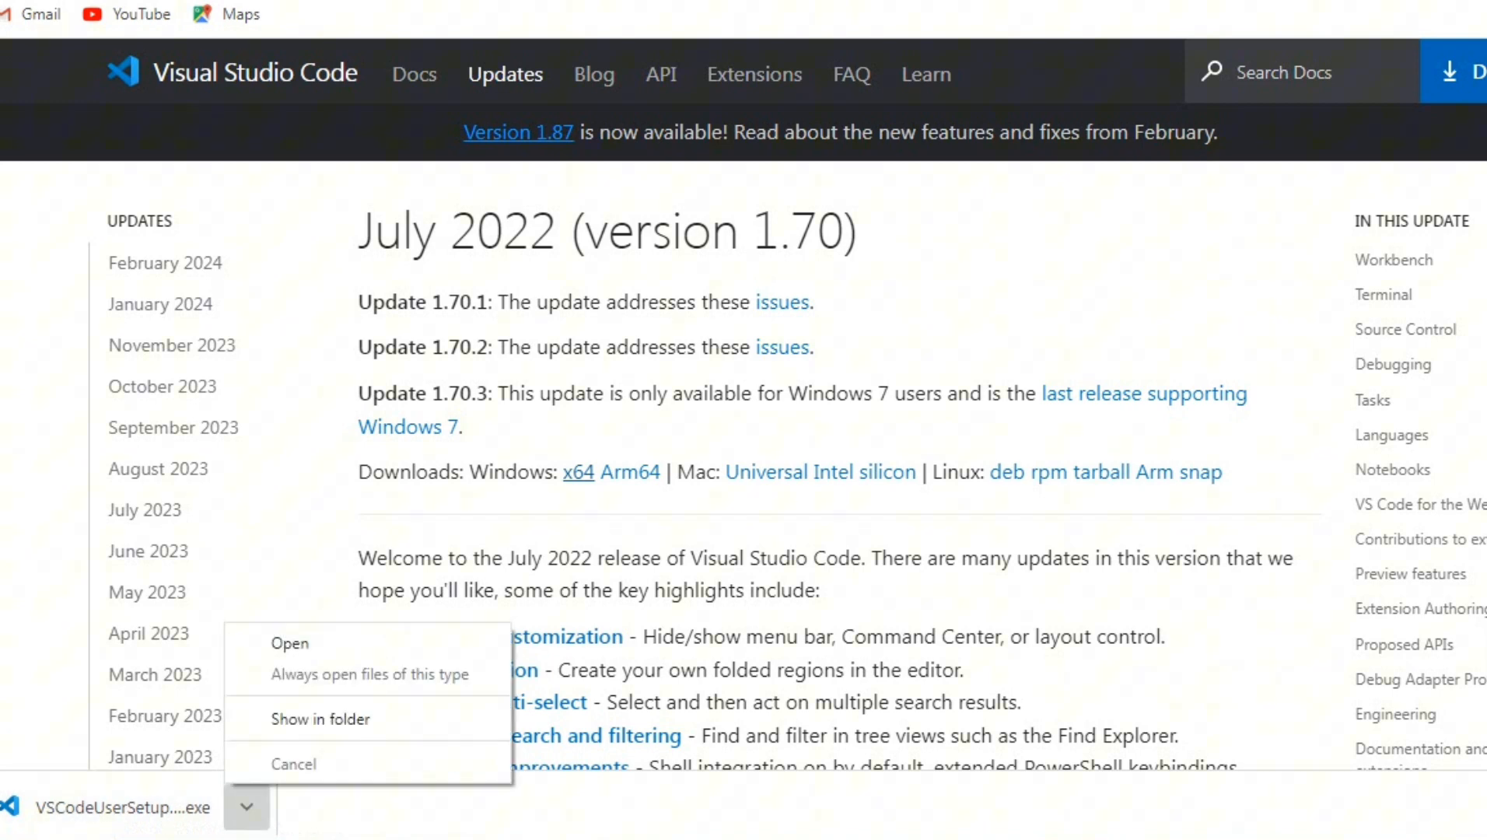
pyautogui.moveTo(290, 643)
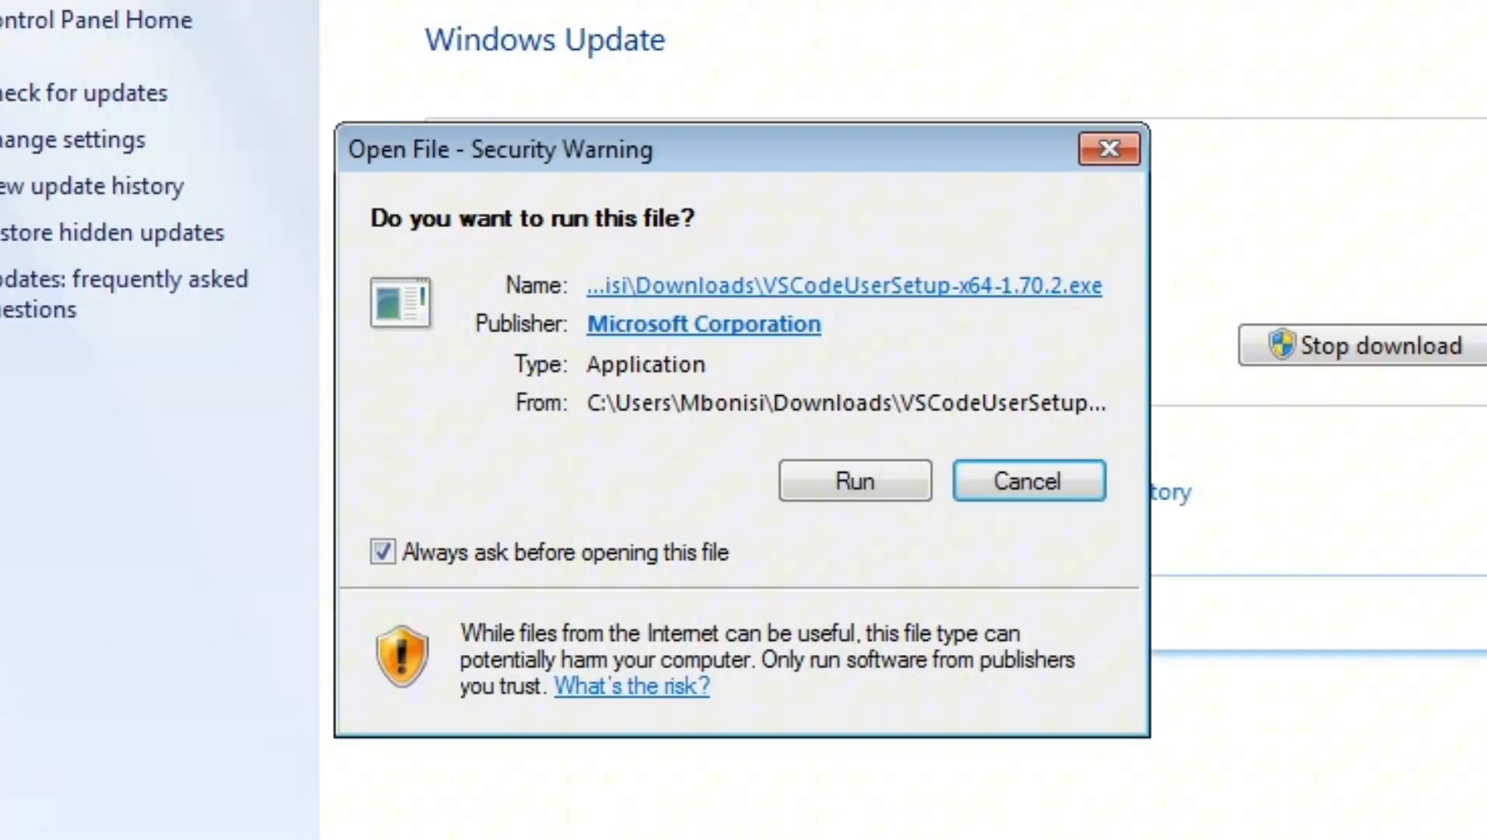
# Approve running the VSCodeUserSetup installer in the security warning
pyautogui.click(852, 481)
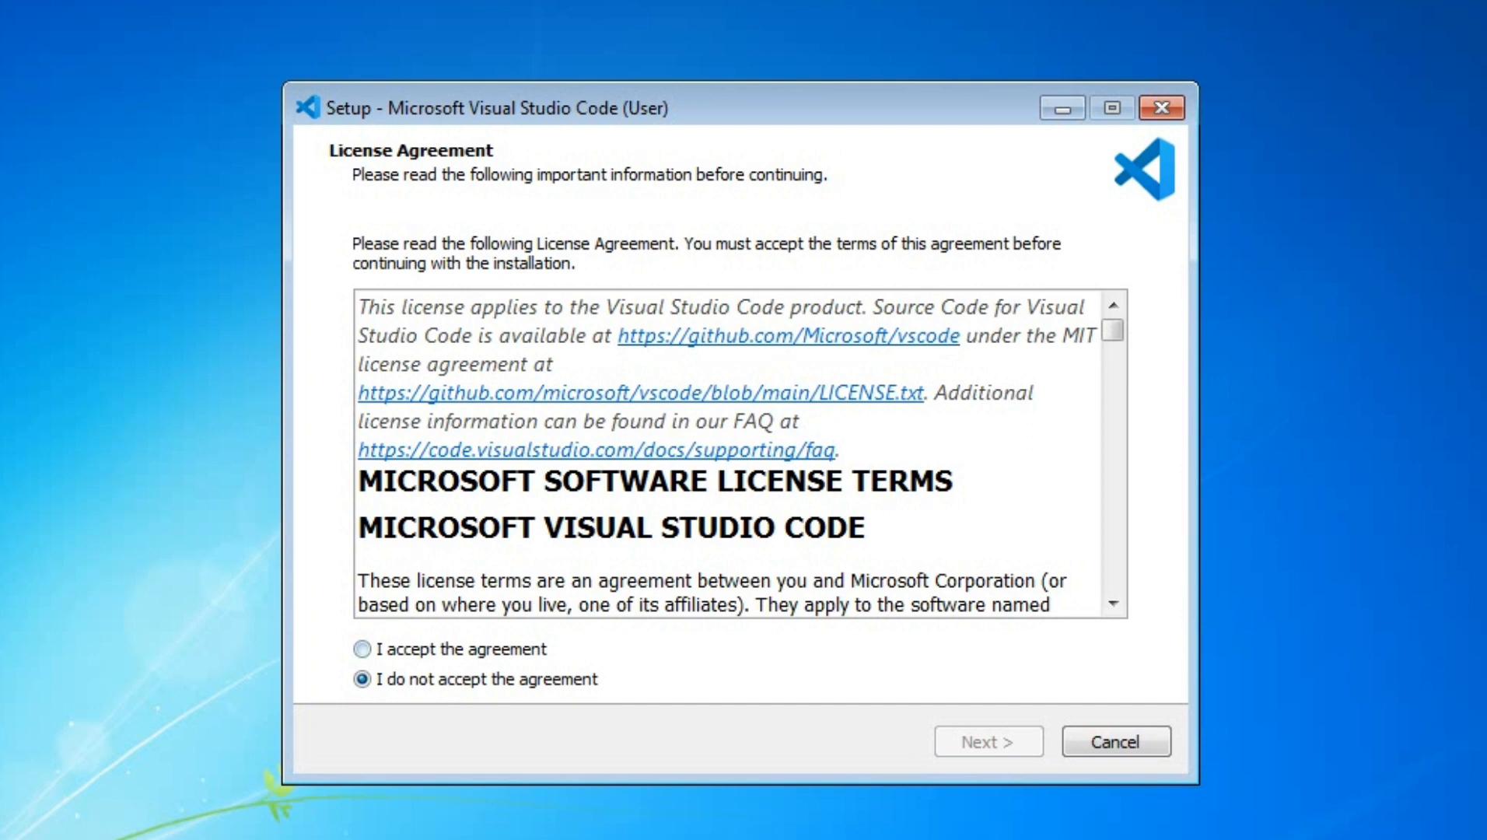
# Accept the license, keep the default folder and tasks, and install Visual Studio Code
pyautogui.click(362, 649)
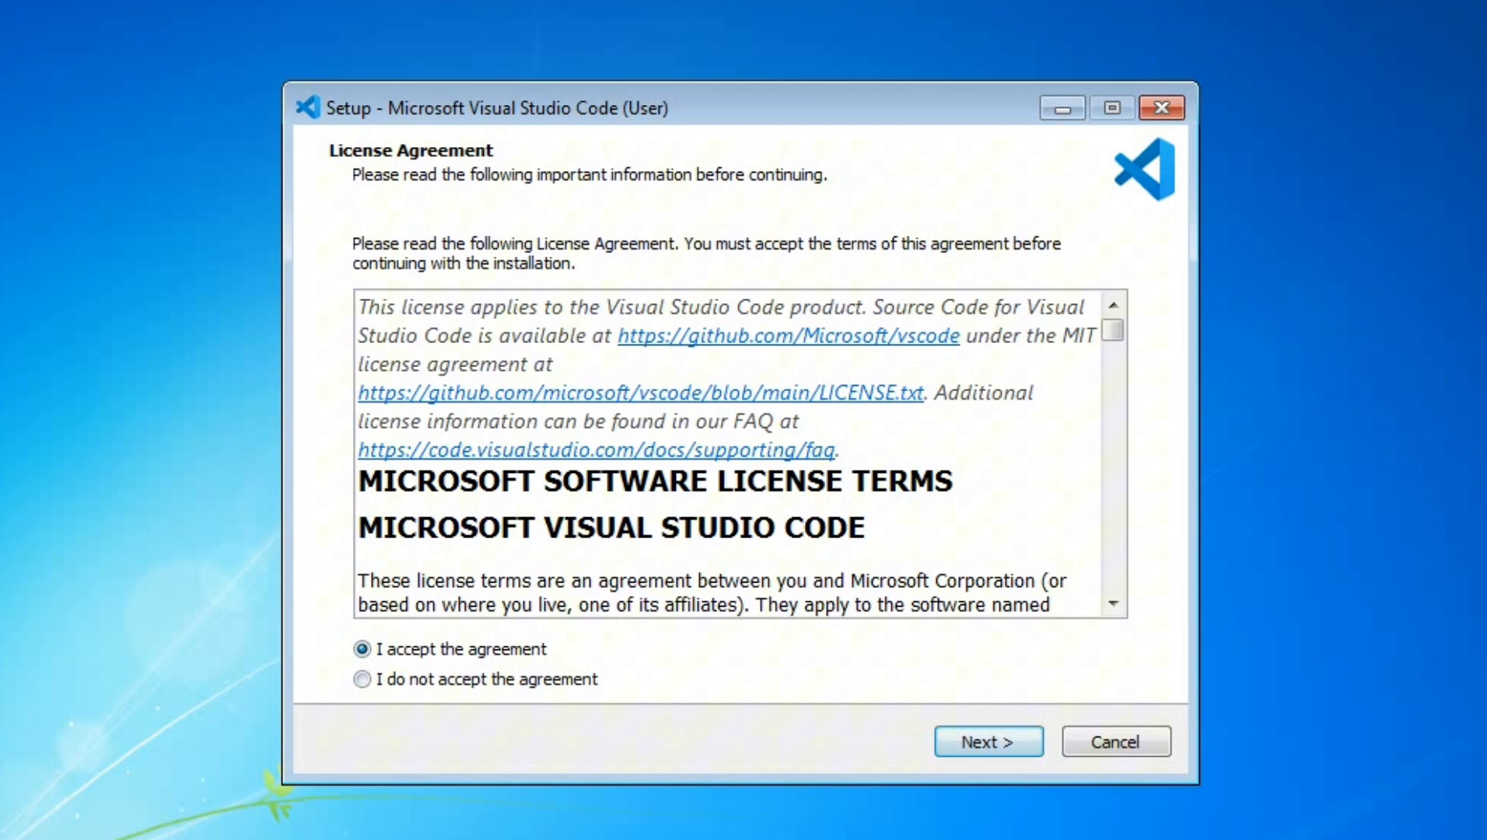
pyautogui.click(987, 740)
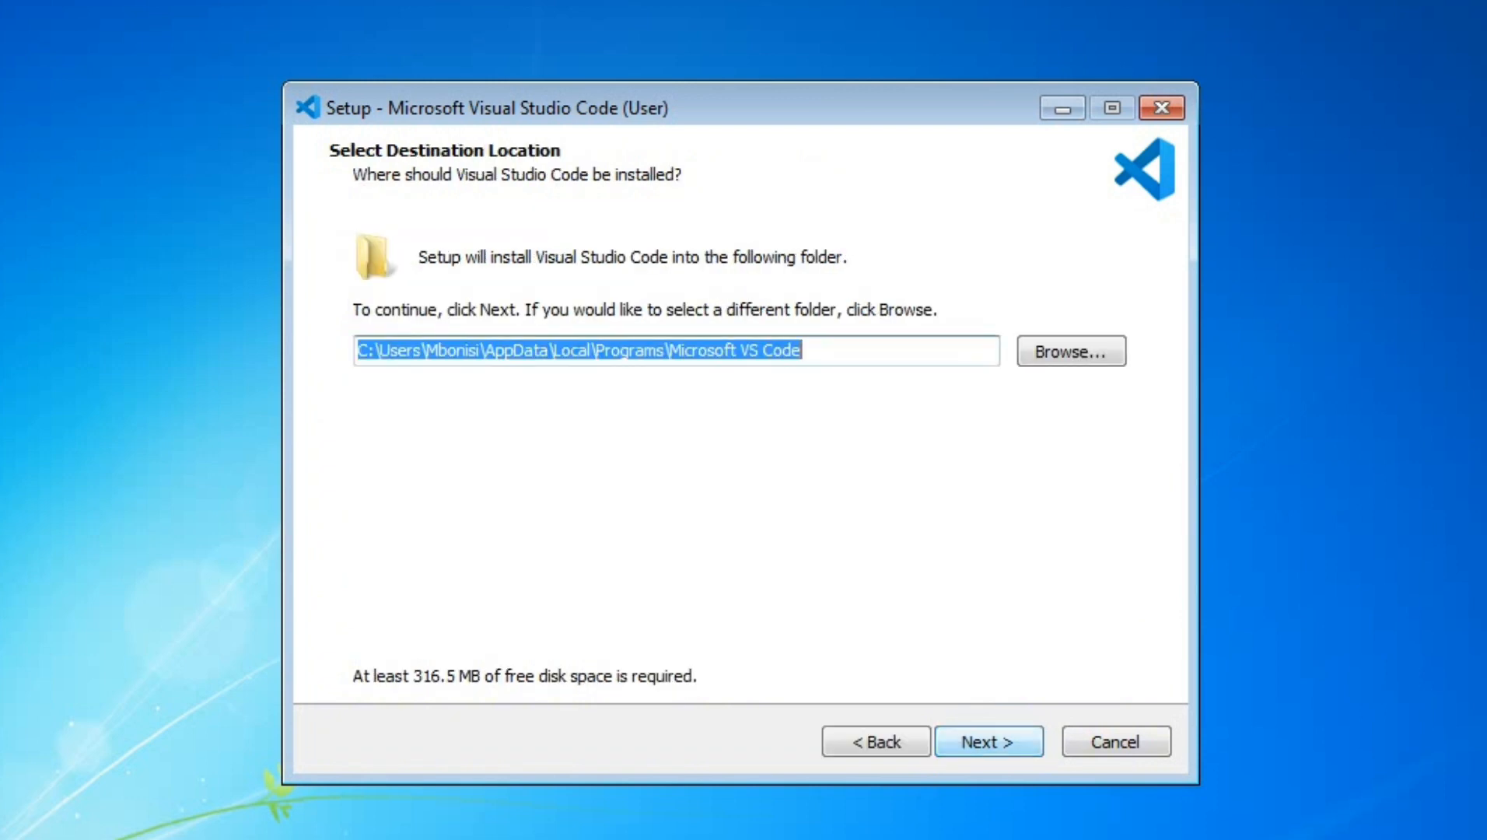
pyautogui.click(988, 740)
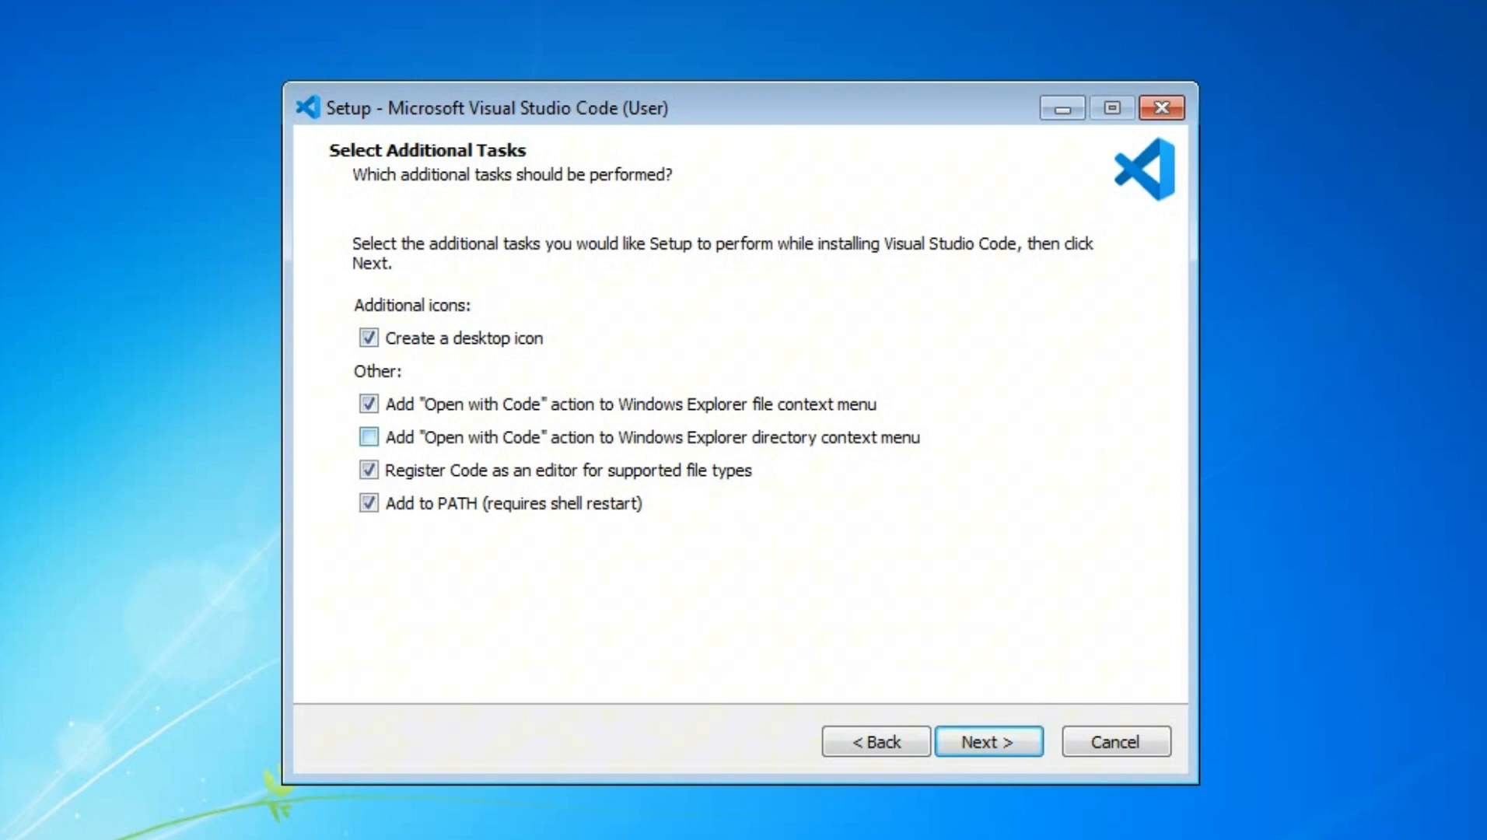
pyautogui.click(986, 741)
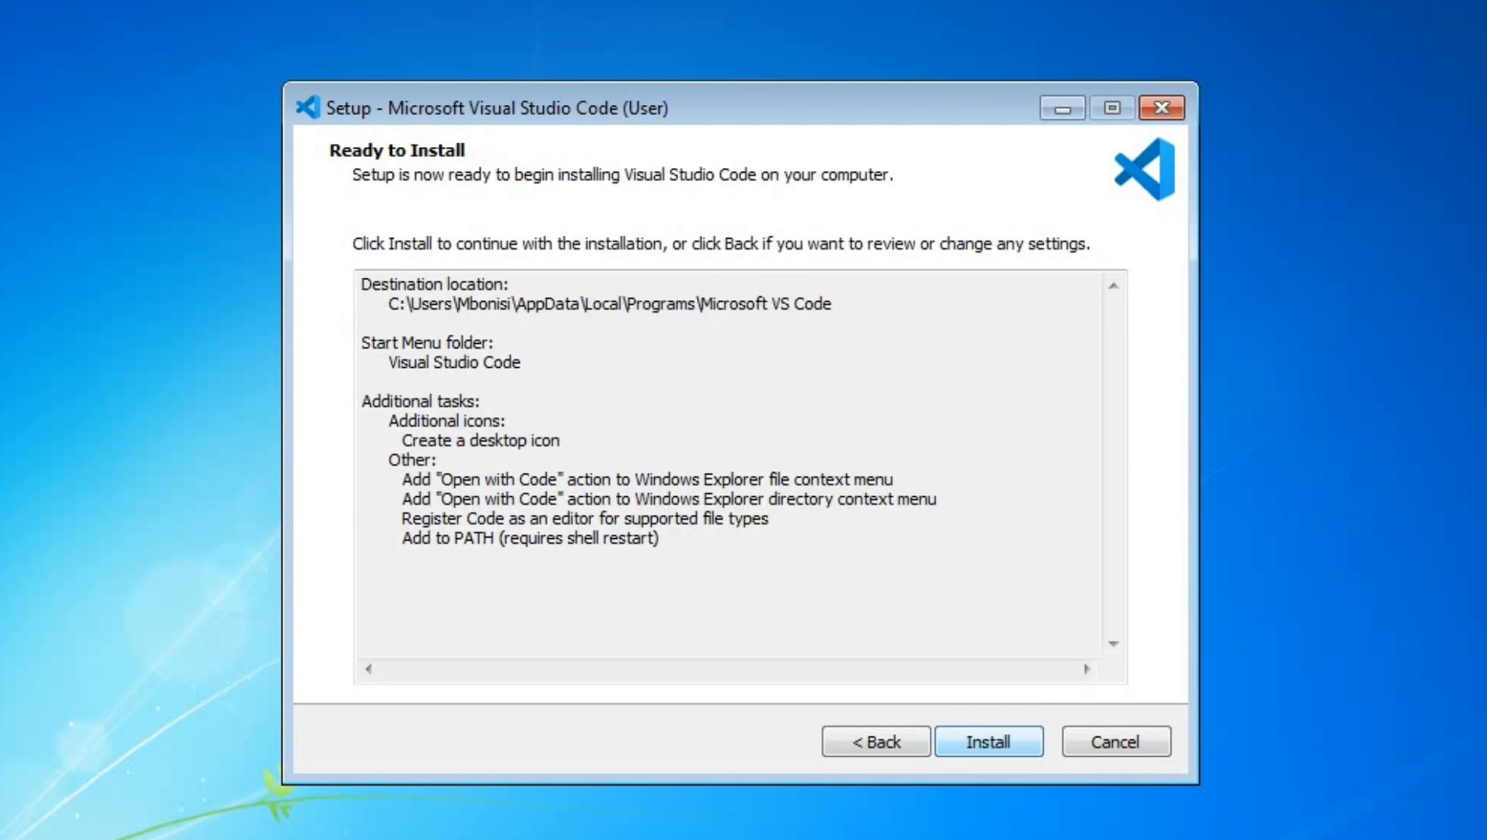
pyautogui.click(988, 741)
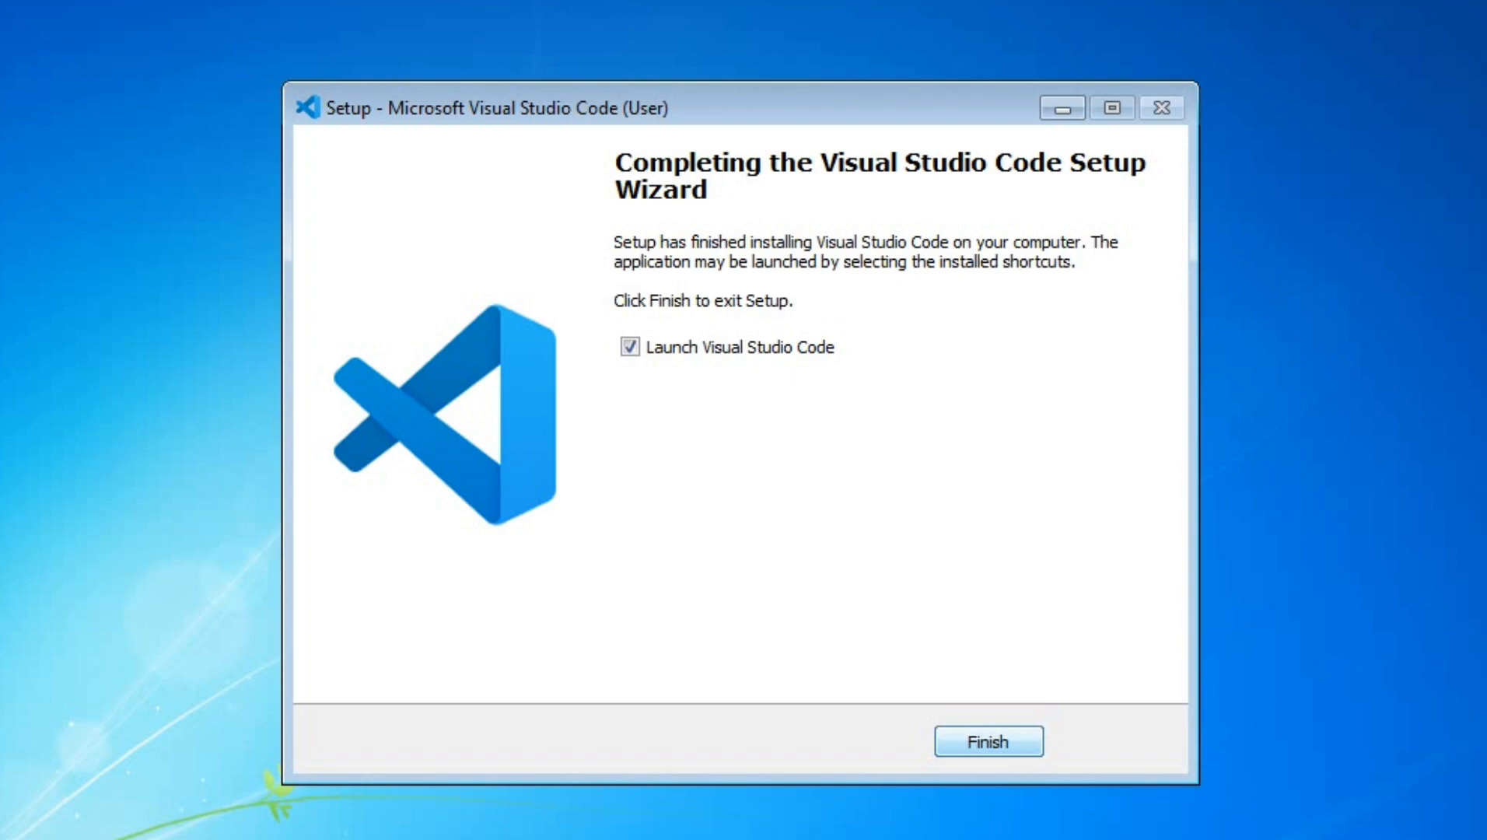
# Finish setup with 'Launch Visual Studio Code' checked to open the Get Started page
pyautogui.click(986, 741)
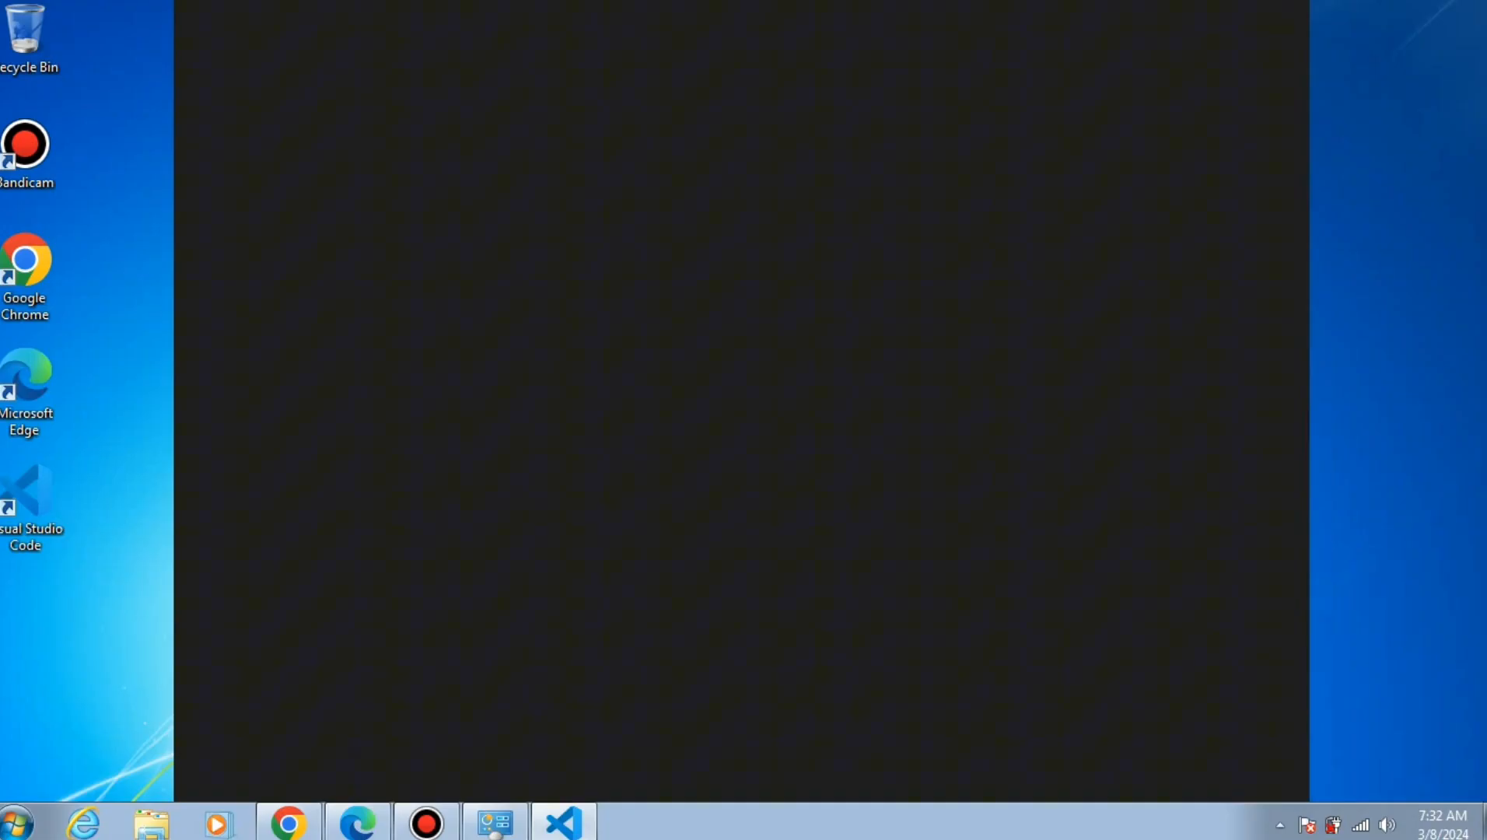
pyautogui.click(561, 822)
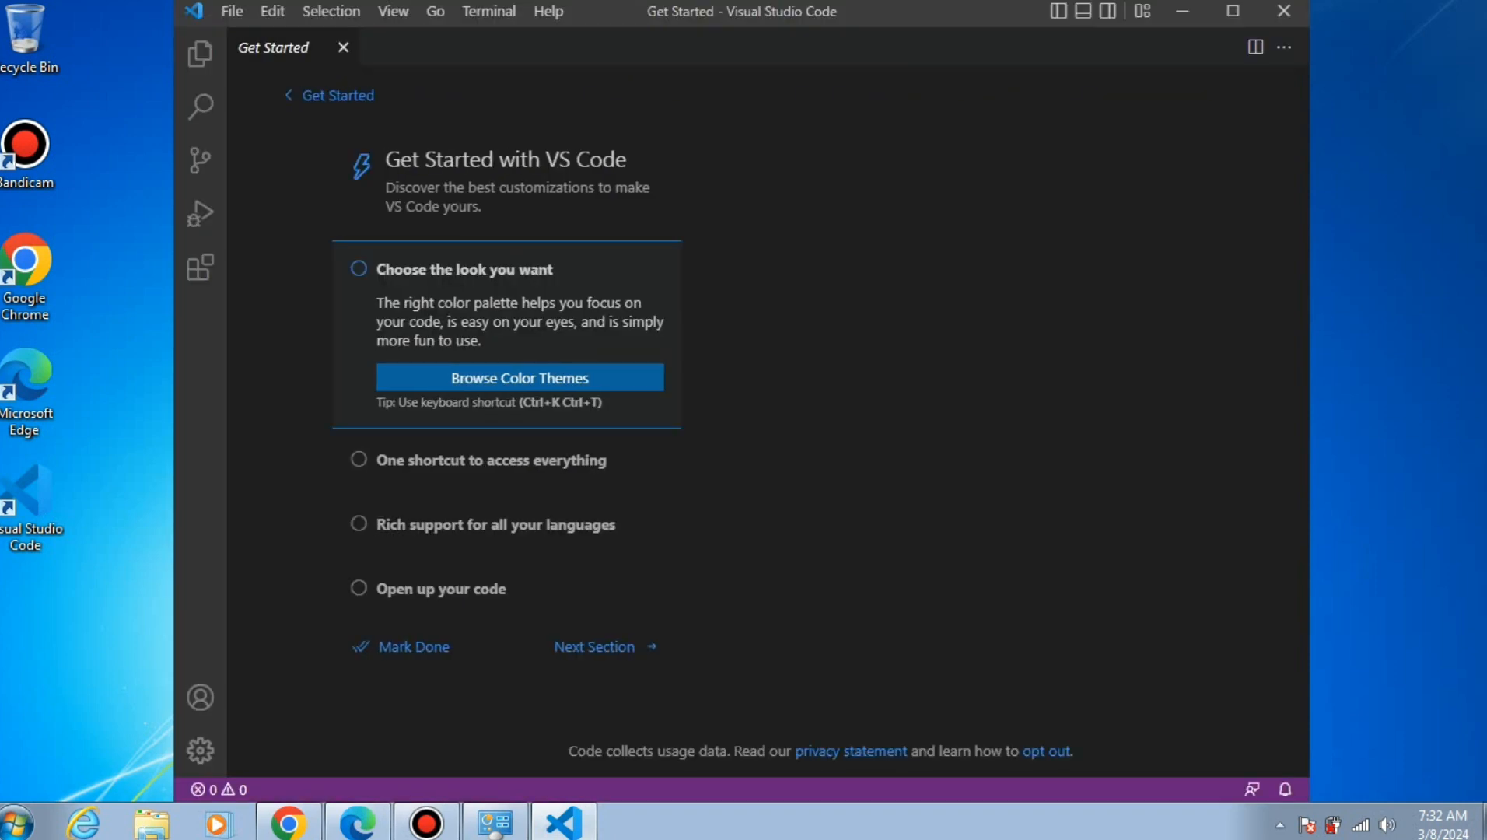